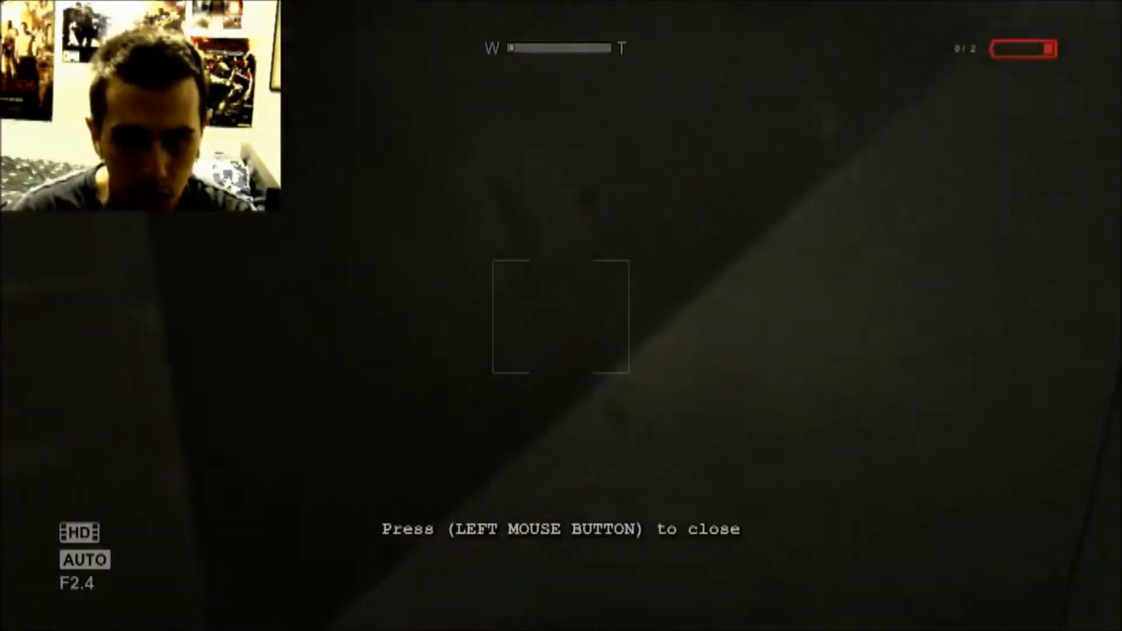
pyautogui.click(561, 316)
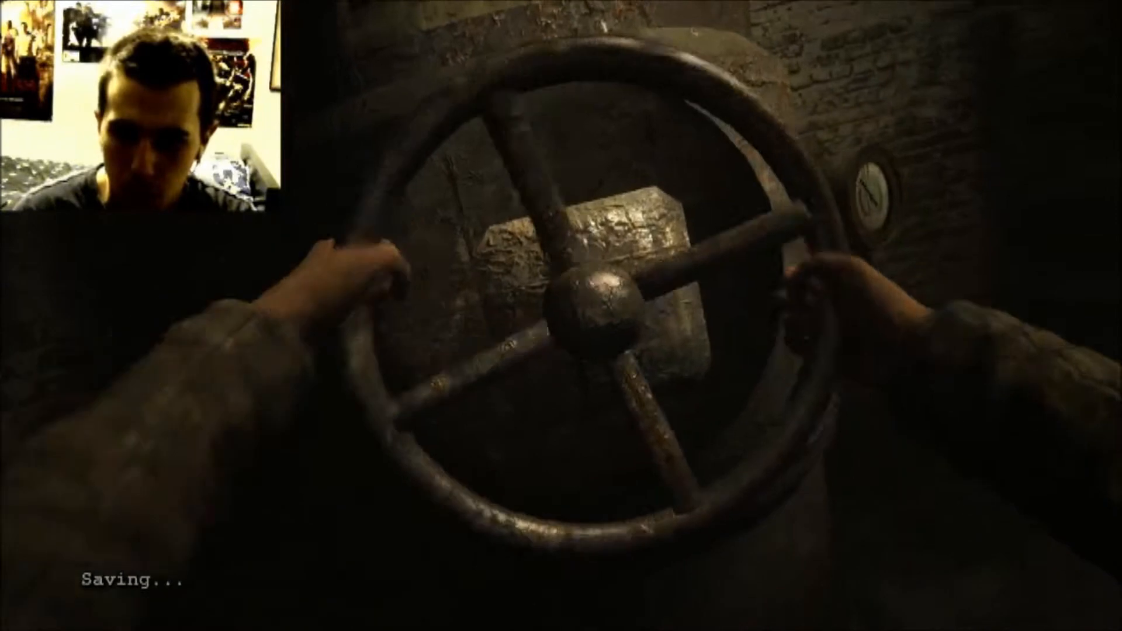